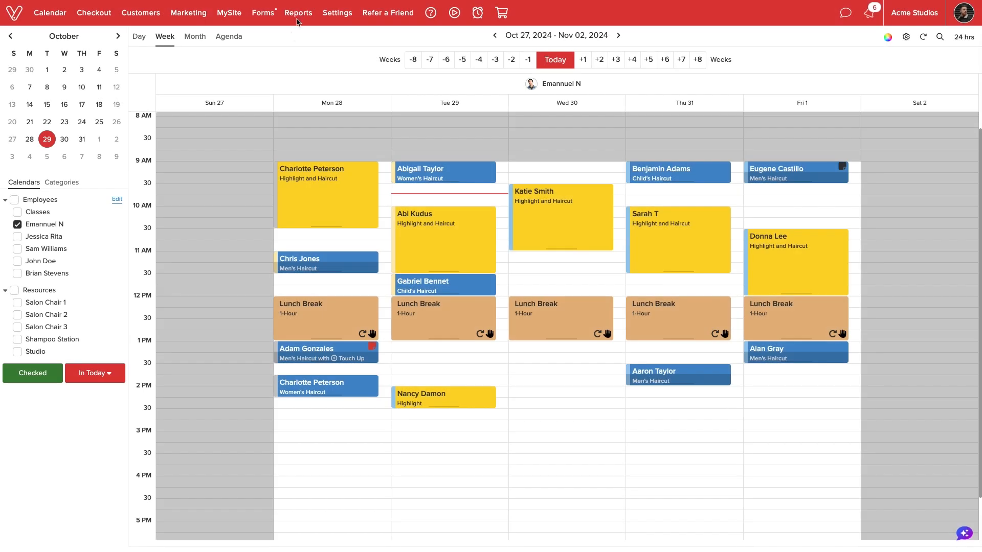
Step: Open Reports from the top navigation to reach the Sales Summary report
{"action": "left_click", "coordinate": [298, 12]}
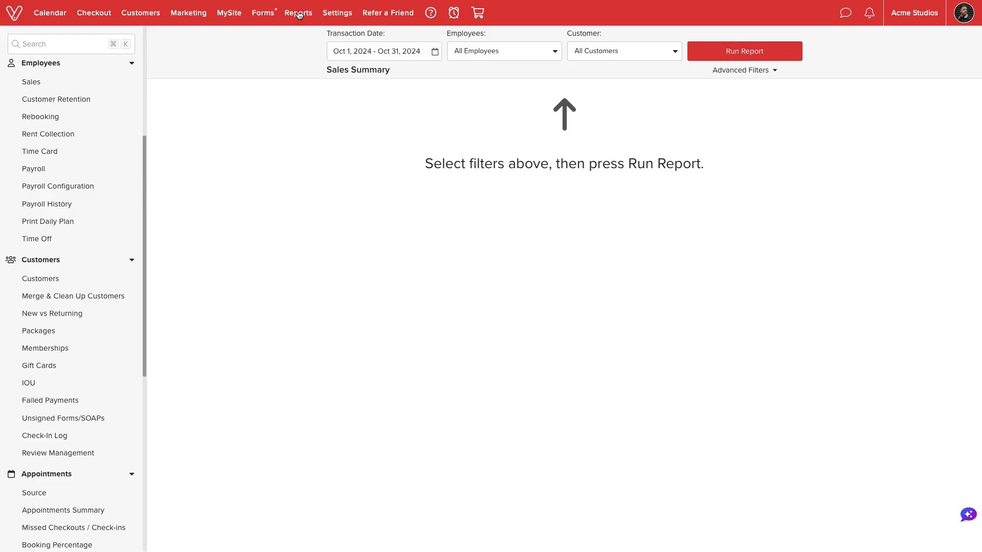
Step: Open the Gift Cards report under Customers, listing 25 outstanding cards
{"action": "left_click", "coordinate": [39, 365]}
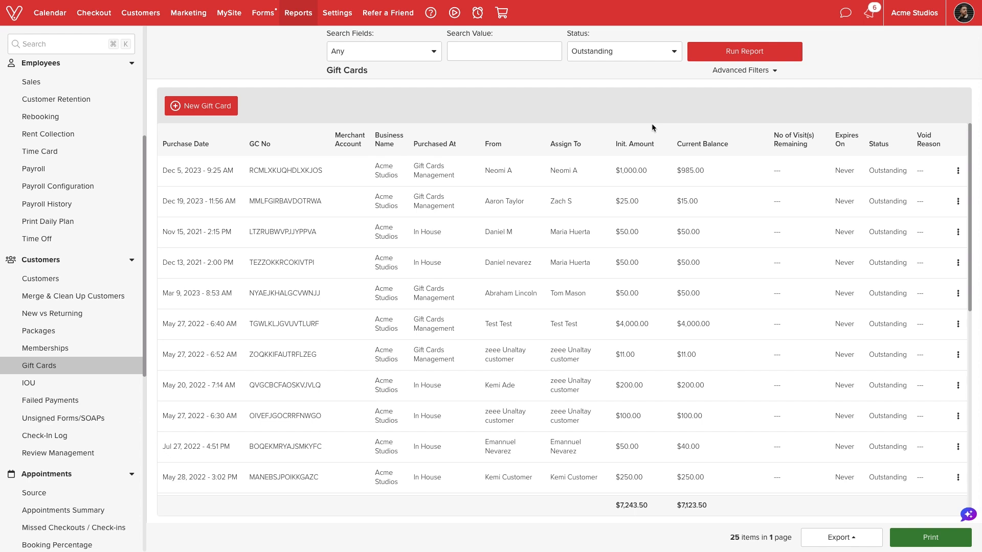
{"action": "mouse_move", "coordinate": [563, 119]}
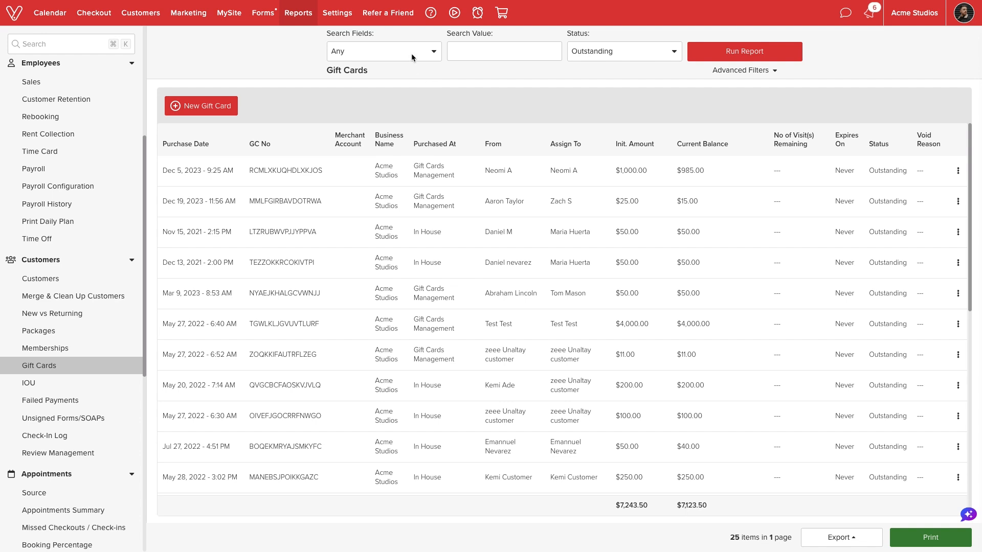
Step: Browse the search-field options, the search box and the status choices, keeping Outstanding applied
{"action": "left_click", "coordinate": [383, 51]}
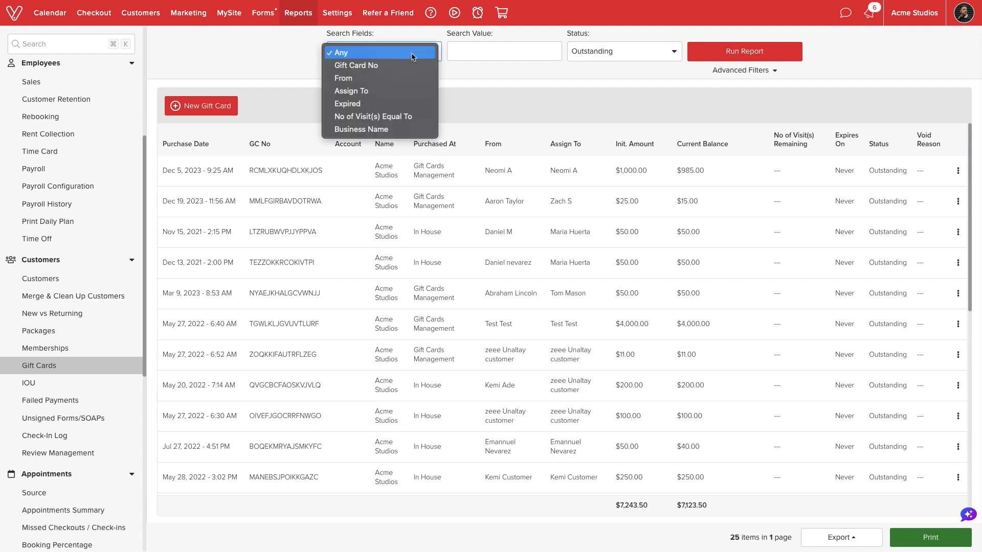
{"action": "mouse_move", "coordinate": [356, 65]}
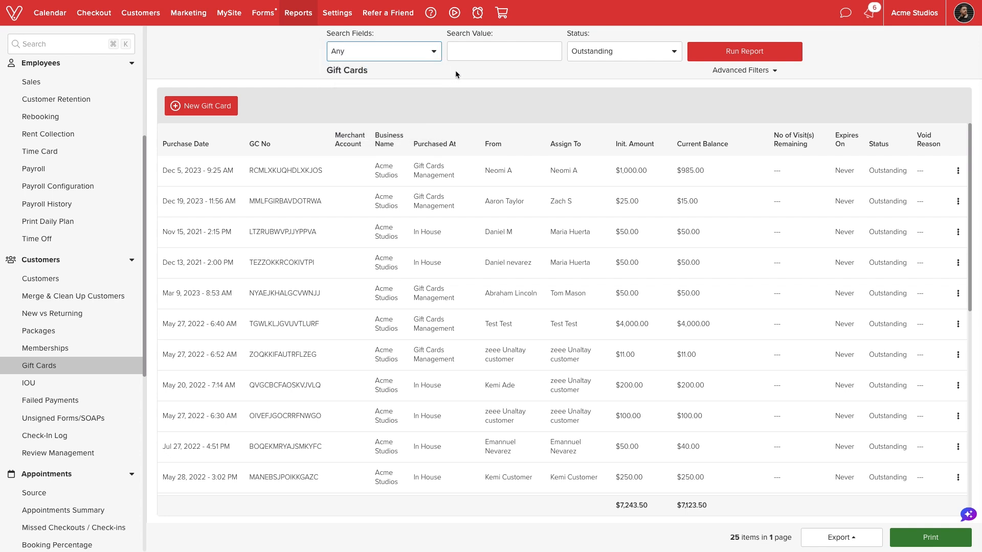
{"action": "left_click", "coordinate": [504, 51]}
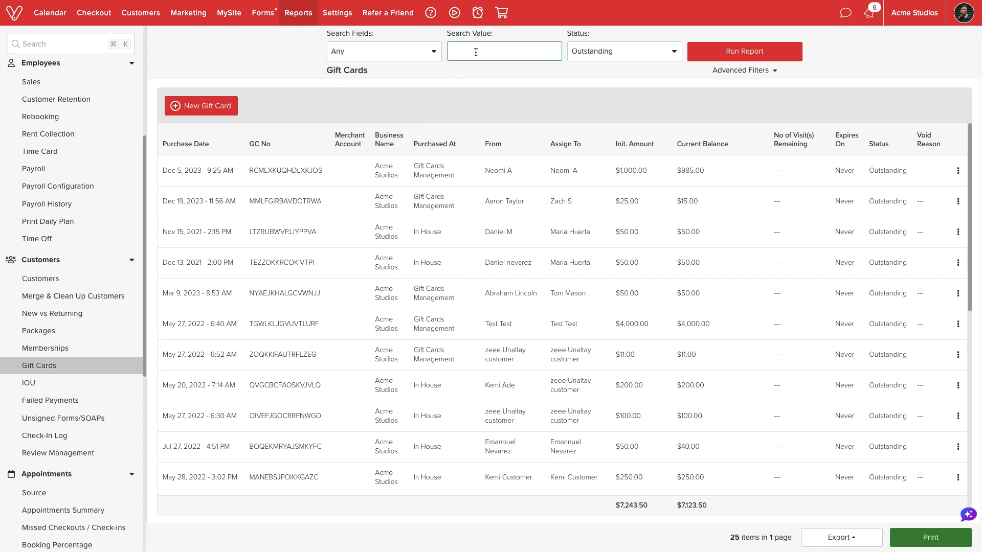
{"action": "left_click", "coordinate": [622, 50]}
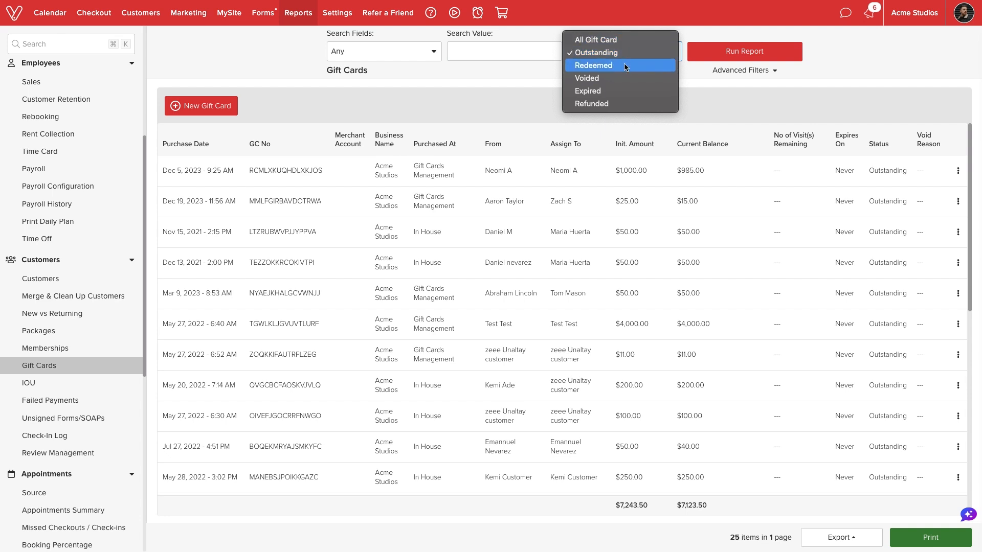
{"action": "mouse_move", "coordinate": [623, 103]}
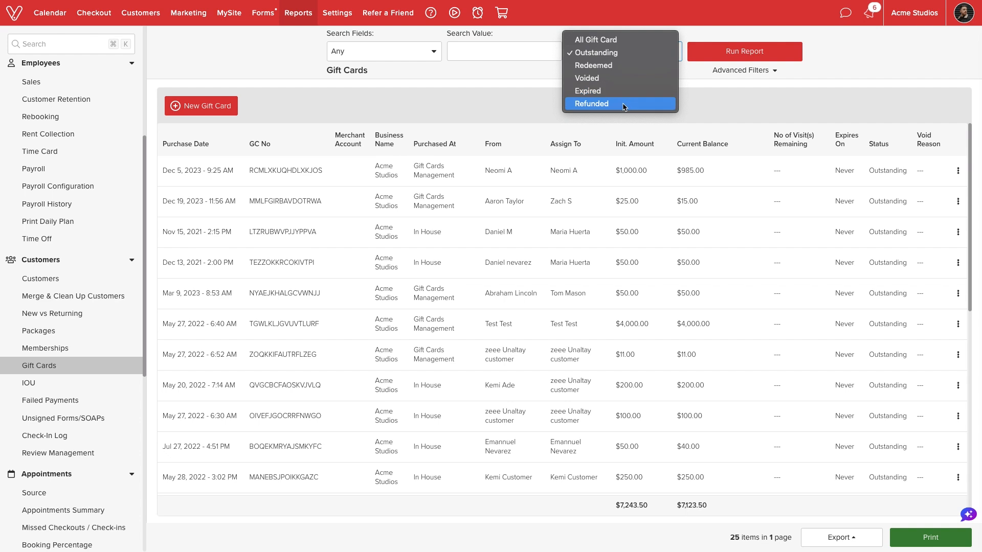
{"action": "mouse_move", "coordinate": [629, 53]}
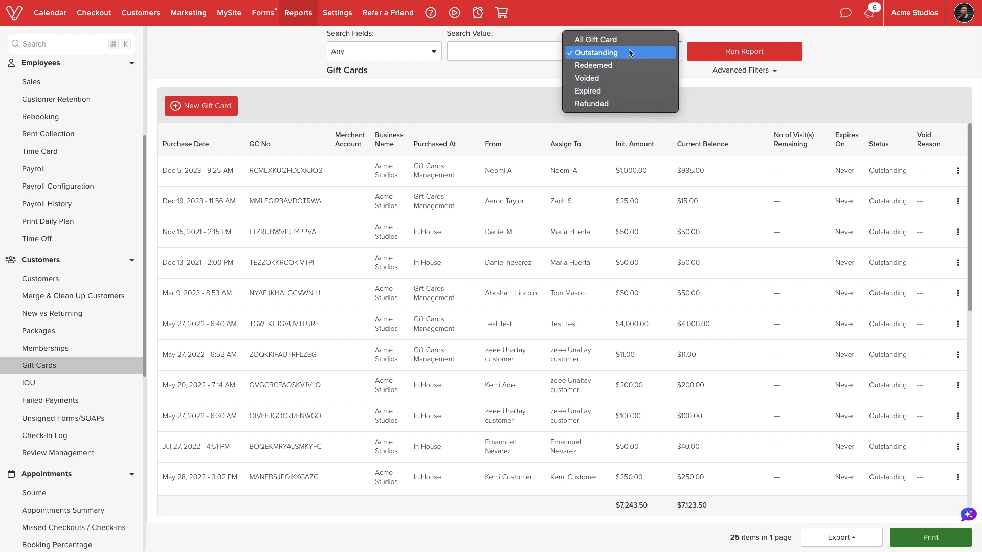
{"action": "mouse_move", "coordinate": [594, 65]}
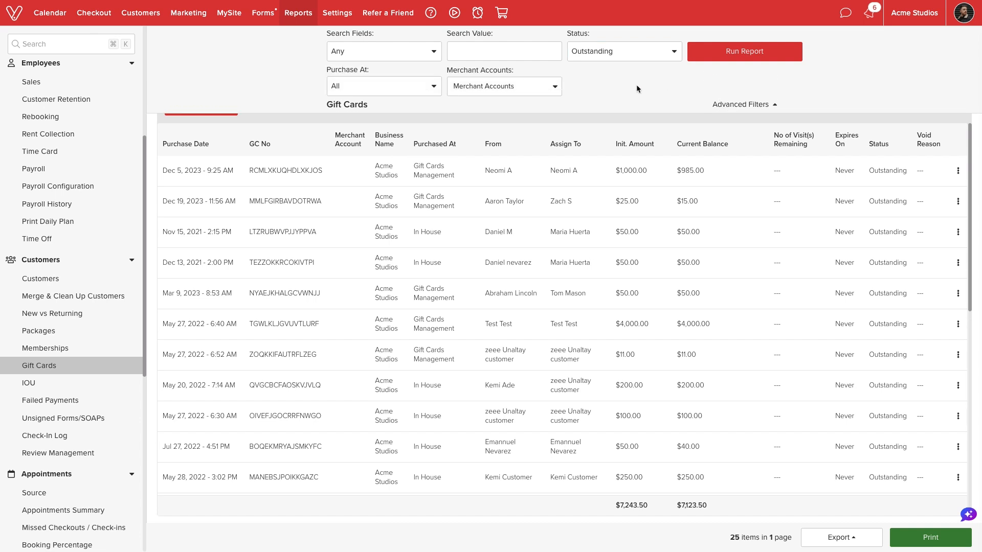
Step: Collapse Advanced Filters to hide the Purchase At and Merchant Accounts row
{"action": "left_click", "coordinate": [382, 86]}
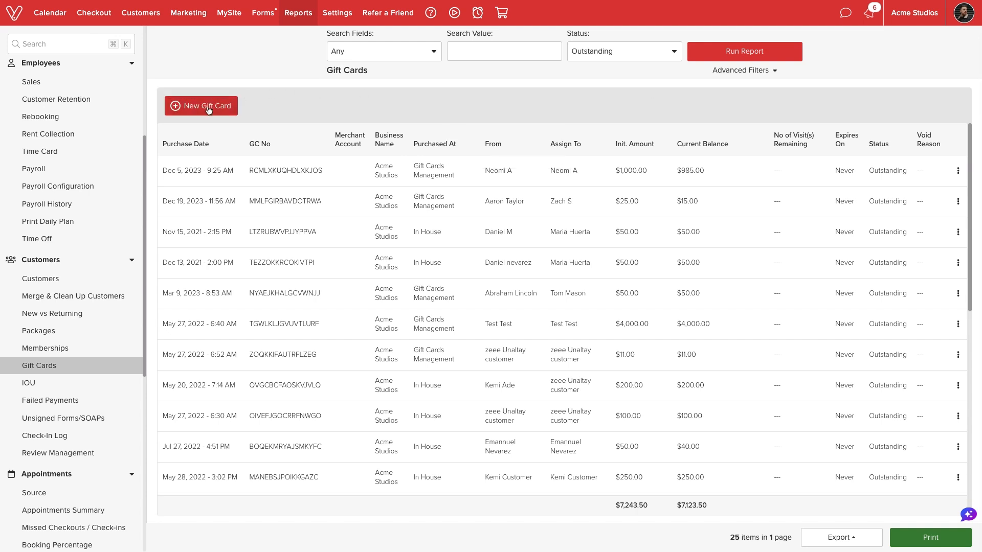
{"action": "left_click", "coordinate": [201, 106]}
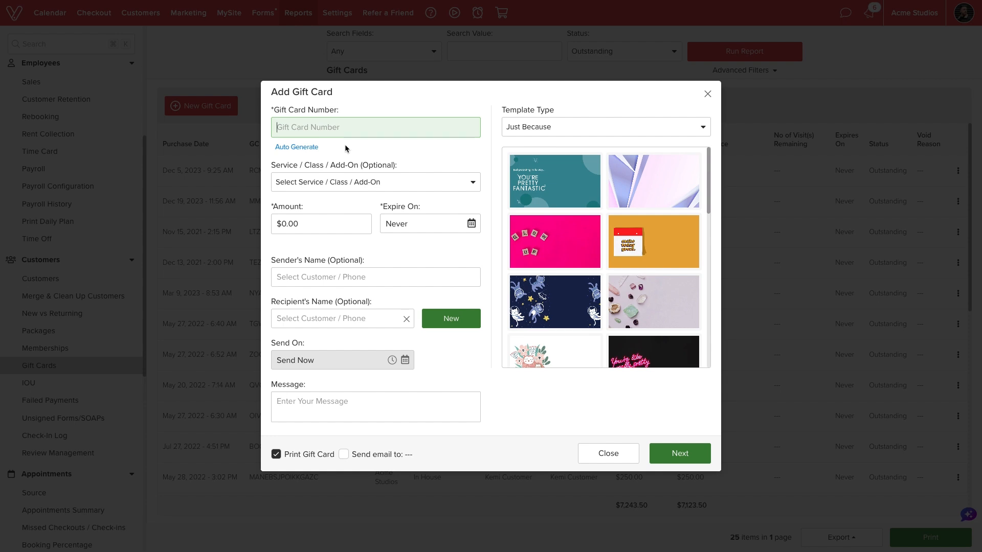
{"action": "left_click", "coordinate": [296, 148]}
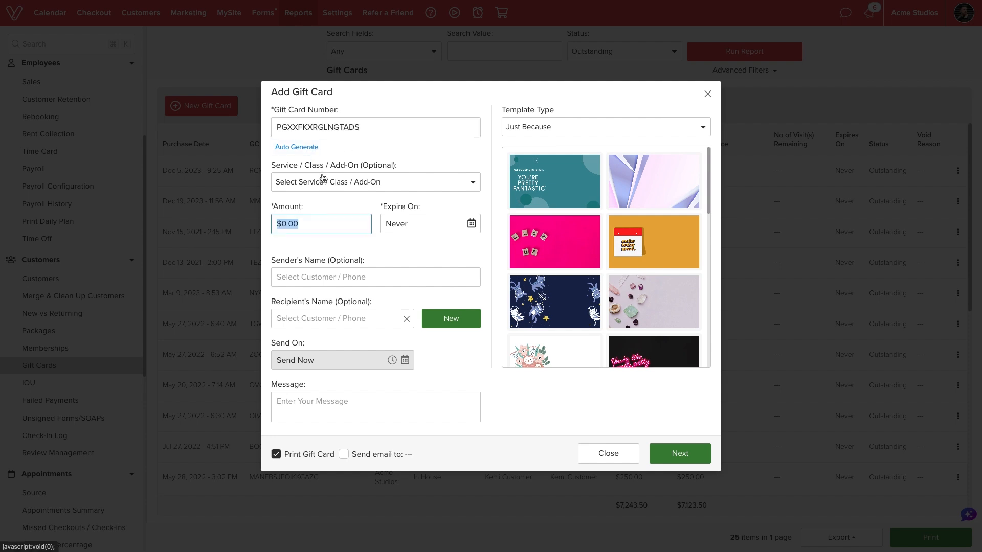
{"action": "type", "text": "100"}
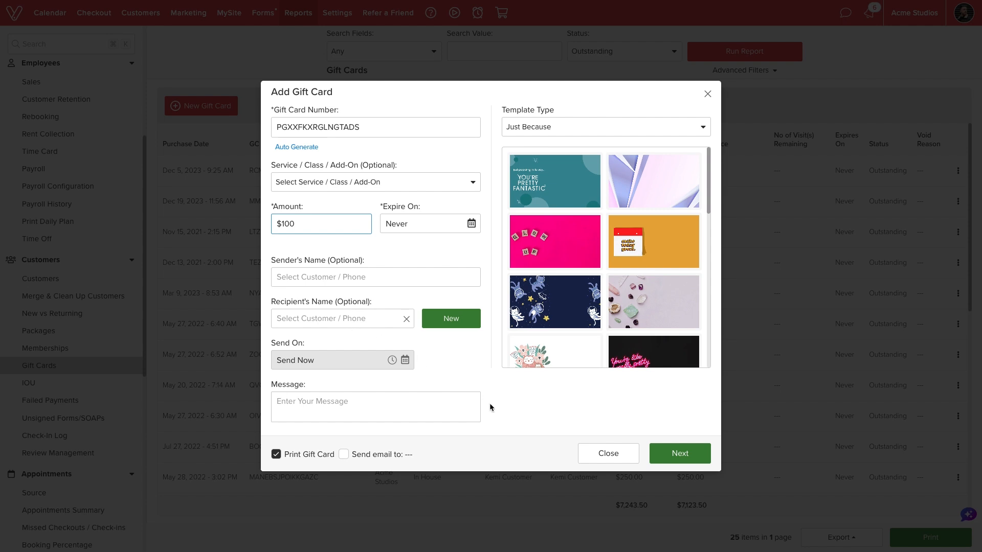
{"action": "left_click", "coordinate": [342, 318]}
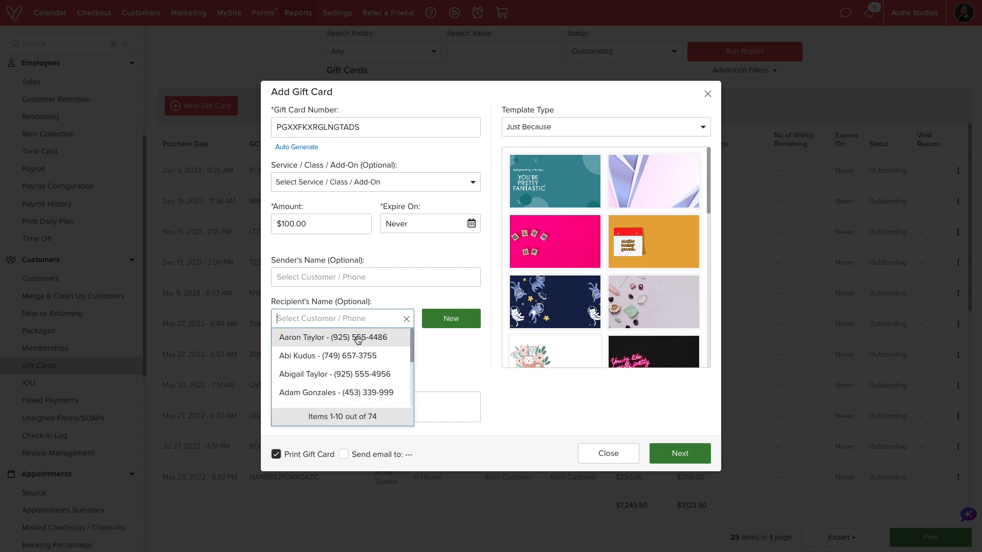
{"action": "left_click", "coordinate": [332, 337]}
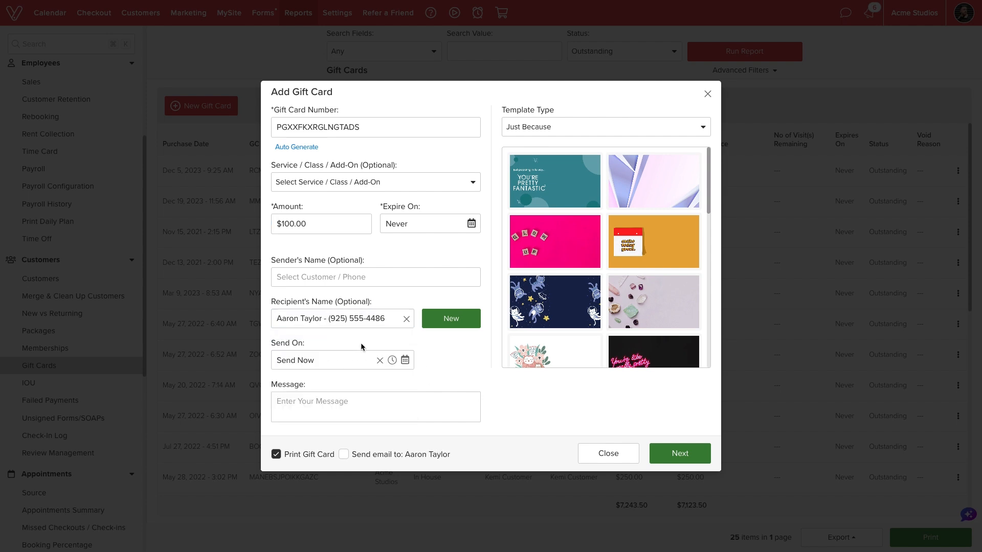
{"action": "mouse_move", "coordinate": [535, 411]}
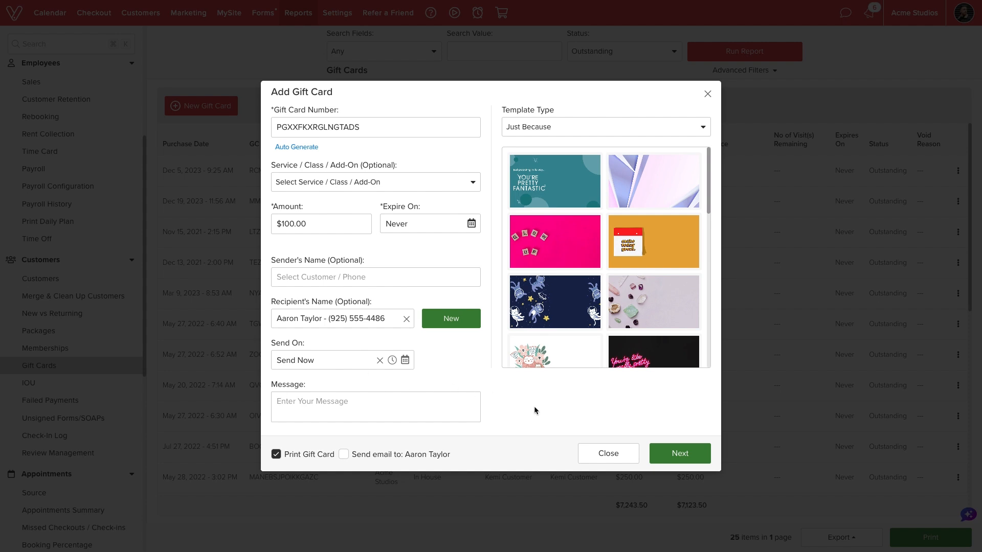
{"action": "mouse_move", "coordinate": [607, 454]}
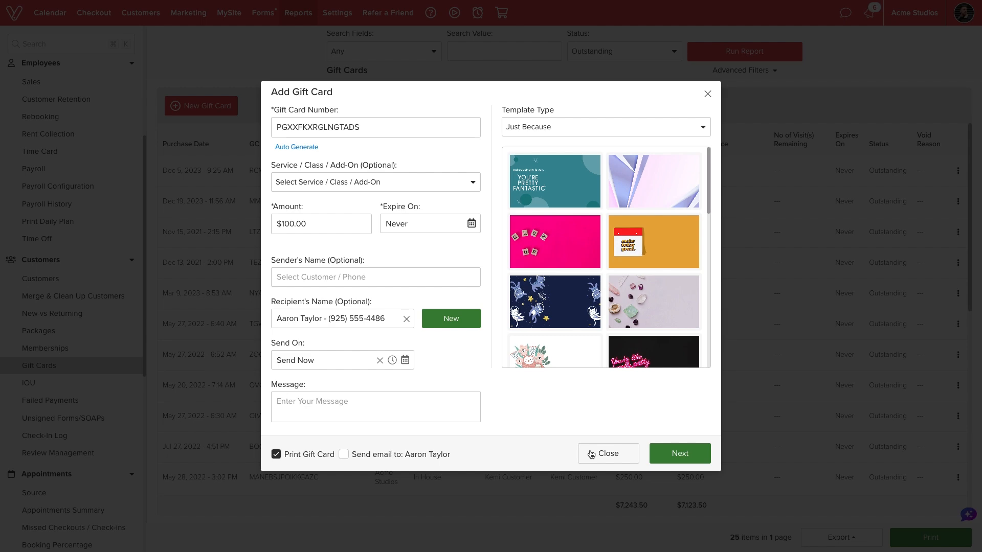
{"action": "left_click", "coordinate": [607, 453]}
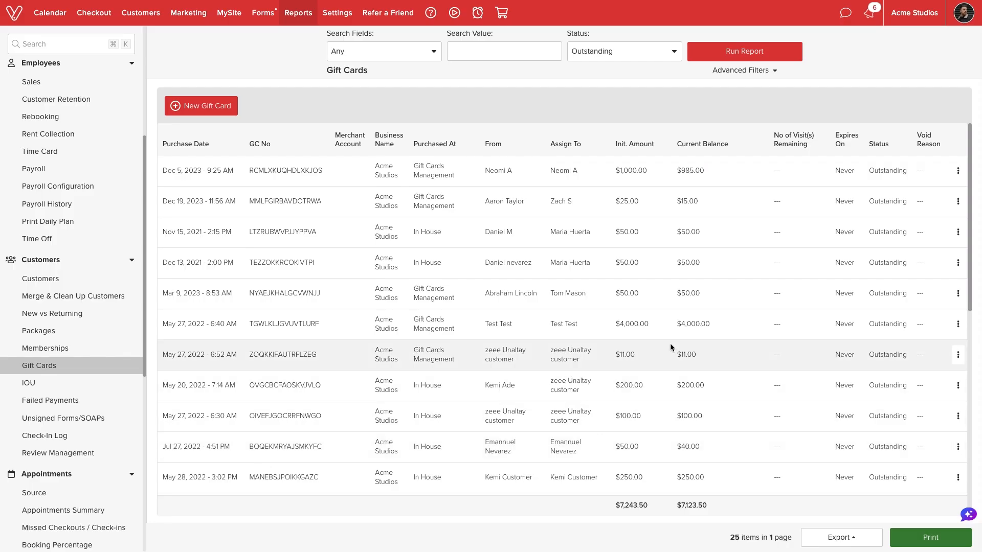
{"action": "mouse_move", "coordinate": [957, 196]}
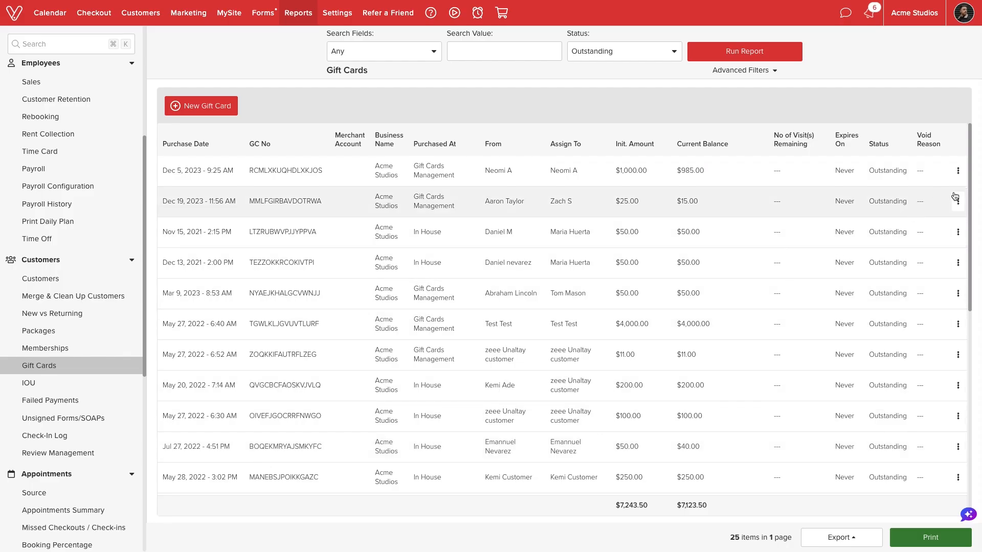
{"action": "left_click", "coordinate": [957, 200]}
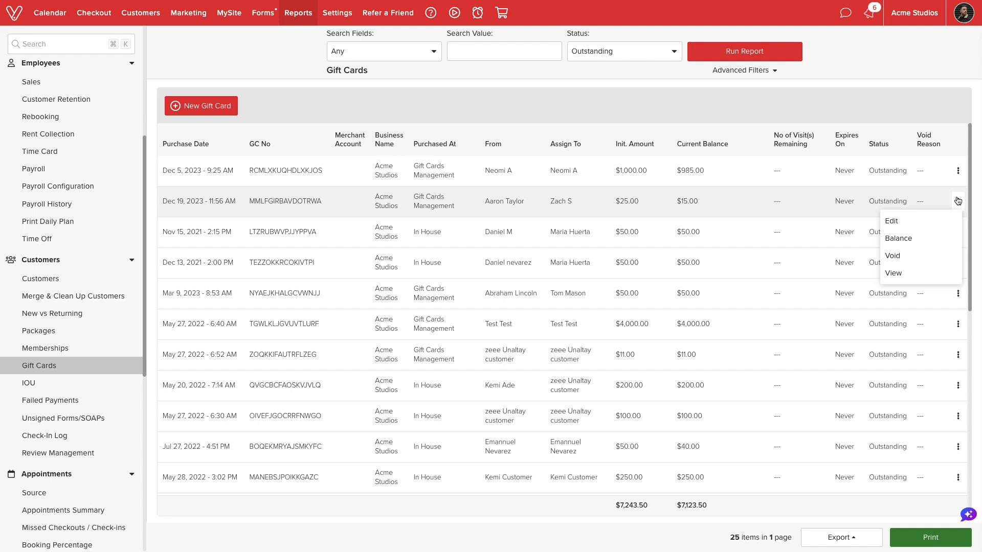
{"action": "mouse_move", "coordinate": [890, 221]}
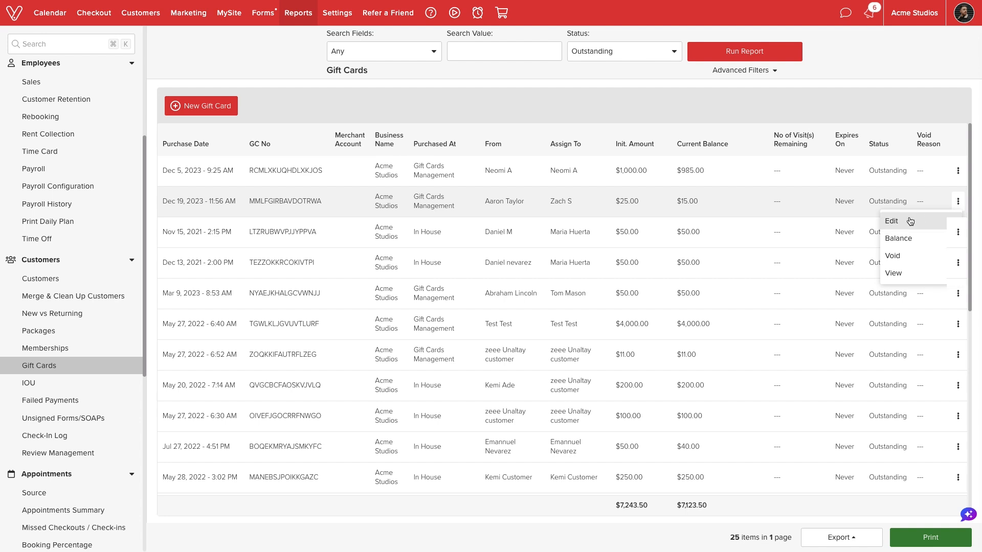
{"action": "left_click", "coordinate": [891, 221]}
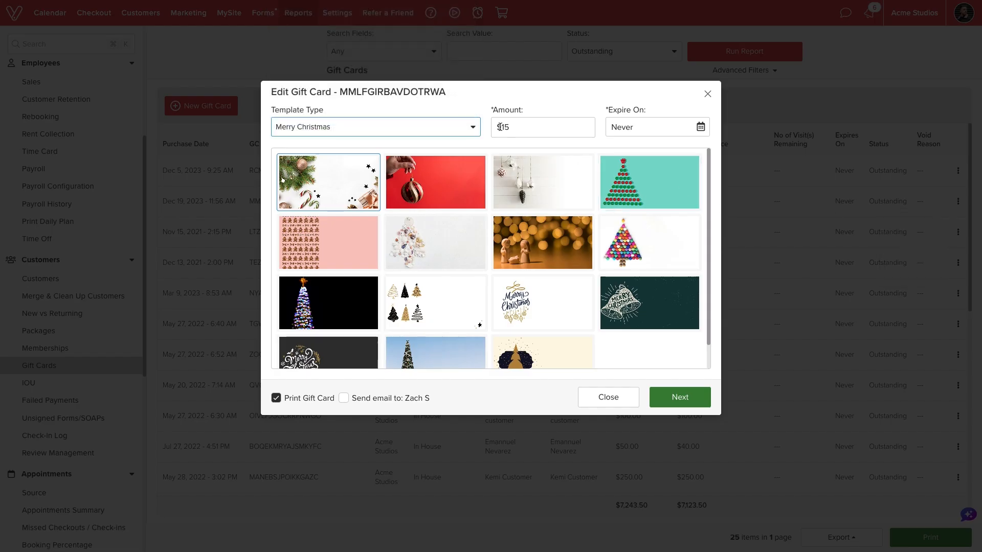
{"action": "left_click", "coordinate": [607, 397]}
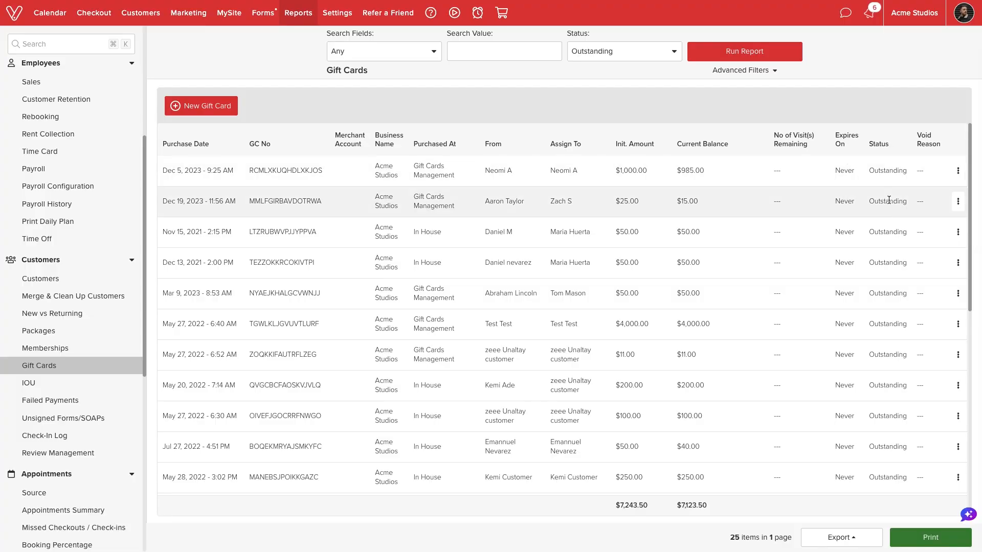
{"action": "left_click", "coordinate": [958, 171]}
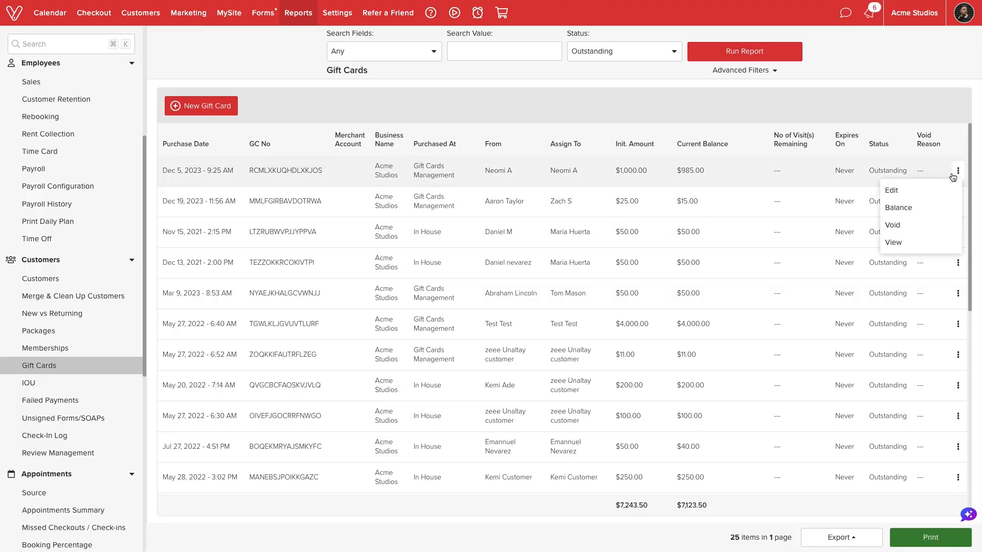
{"action": "left_click", "coordinate": [898, 207]}
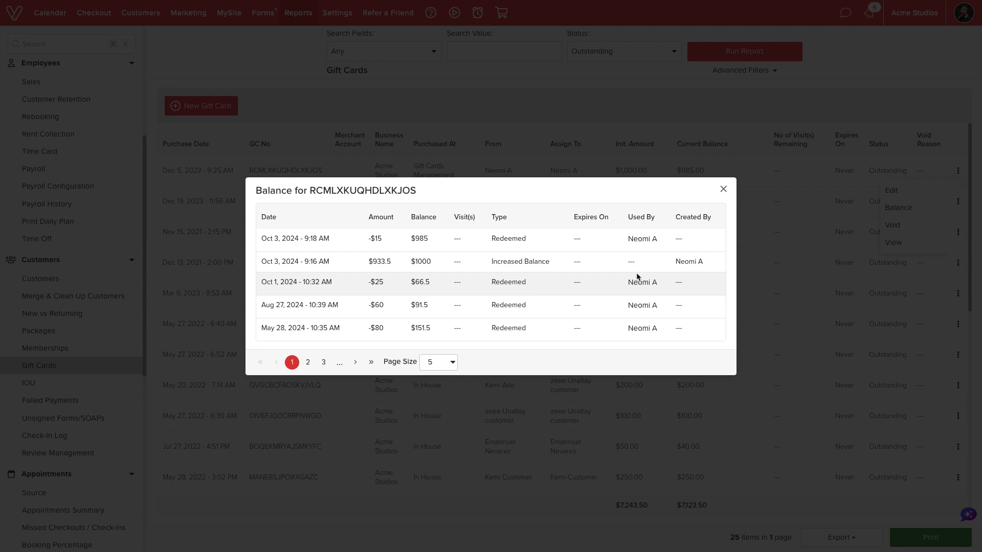
{"action": "left_click", "coordinate": [723, 189]}
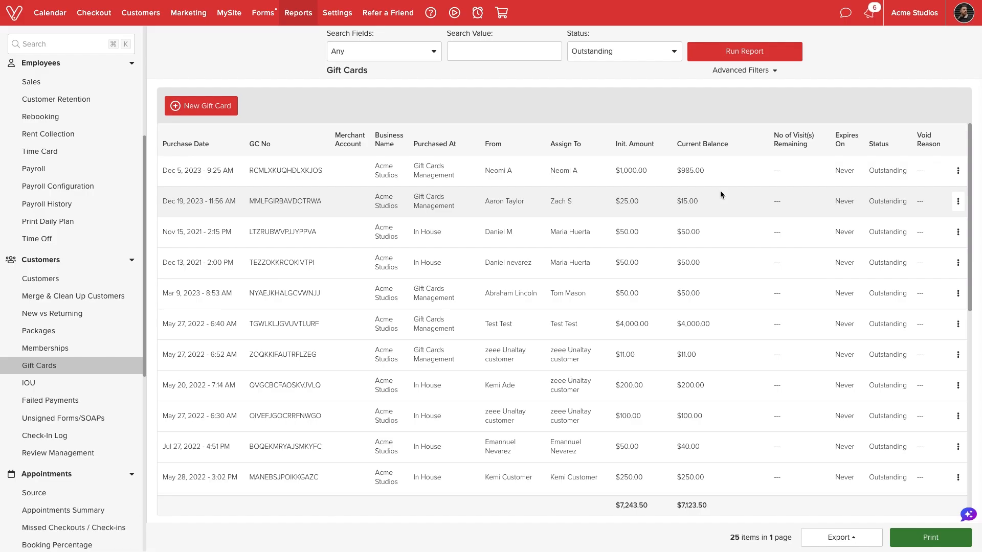
{"action": "left_click", "coordinate": [958, 201]}
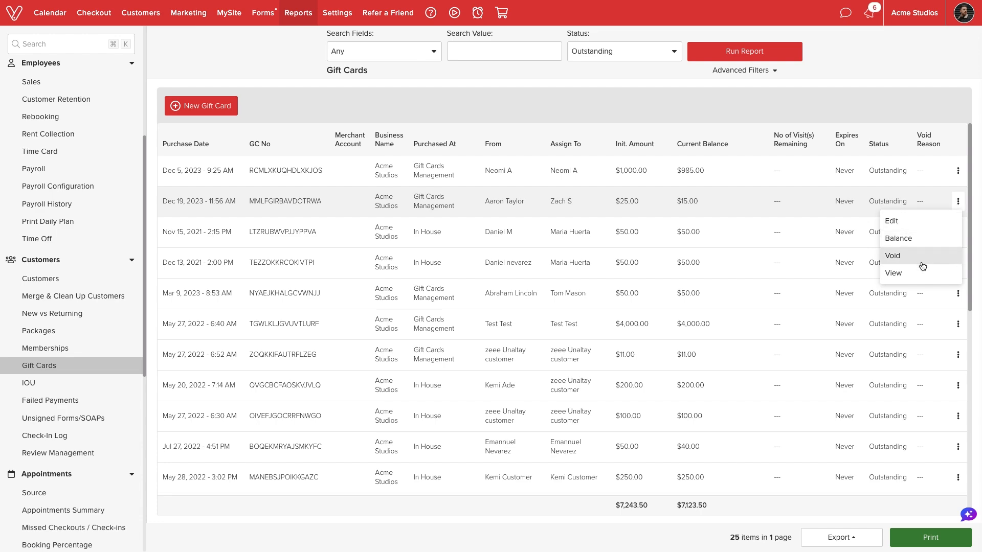
{"action": "left_click", "coordinate": [893, 273]}
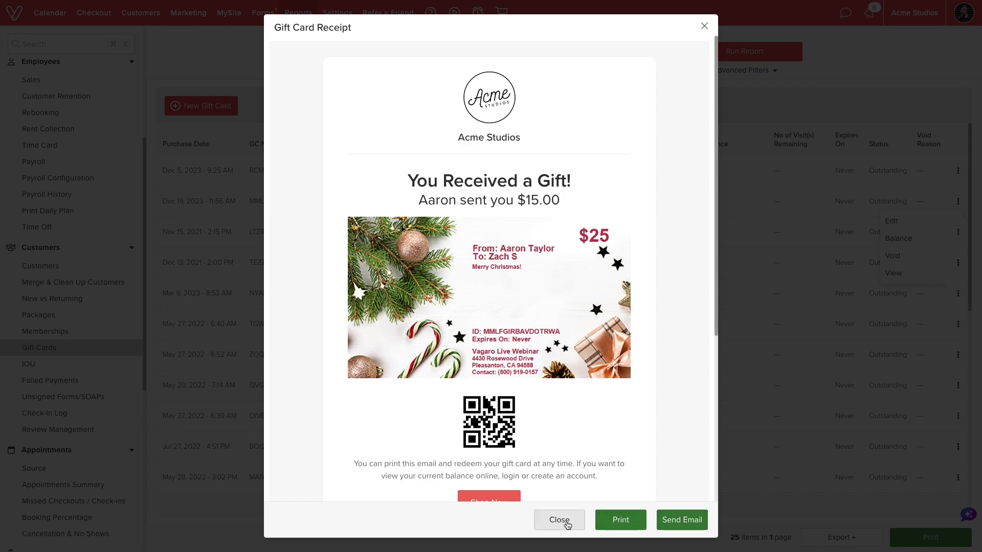
{"action": "left_click", "coordinate": [558, 520]}
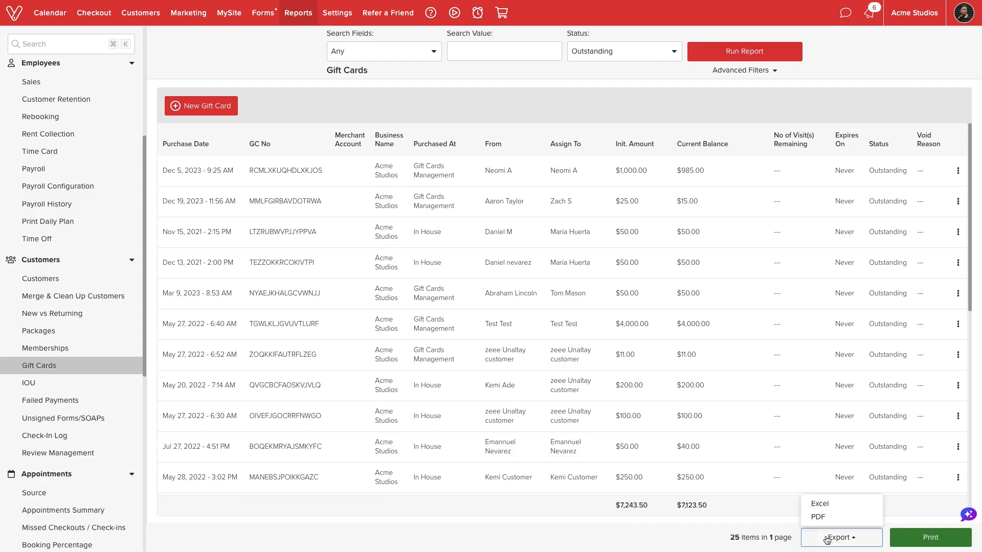
{"action": "left_click", "coordinate": [840, 538]}
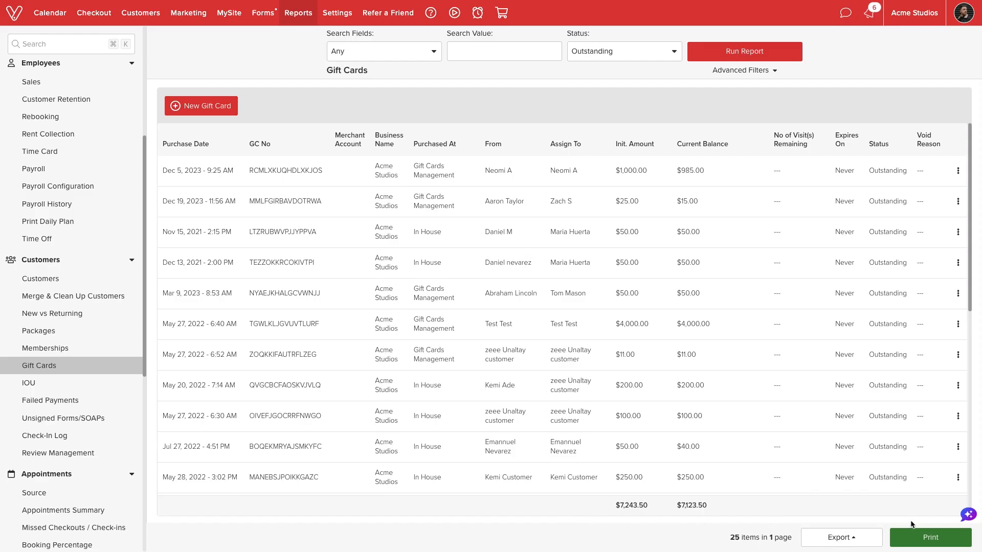